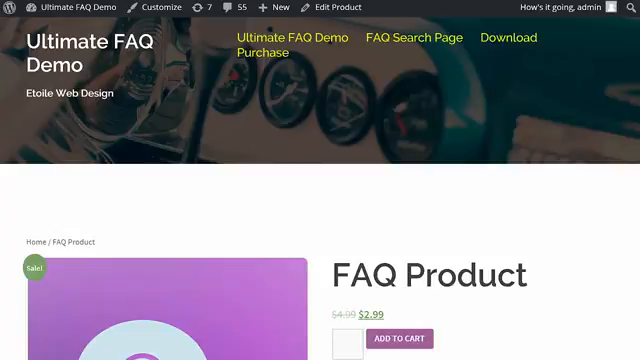
Step: Add an FAQ category named 'FAQ Product' with slug 'faq-product' and a short description
scroll("down", 3)
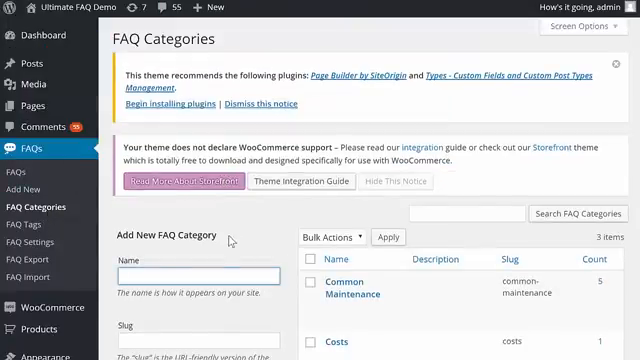
scroll("down", 3)
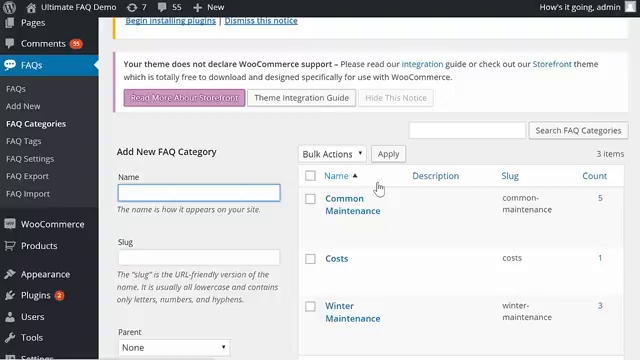
type("FAQ Produc")
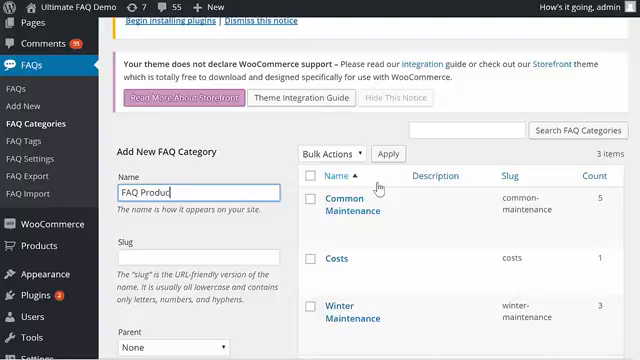
type("faq-product")
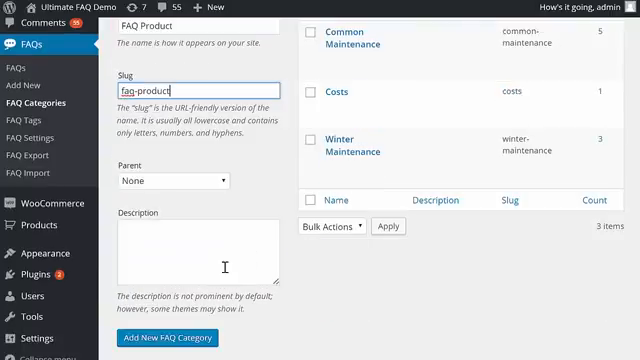
type("These")
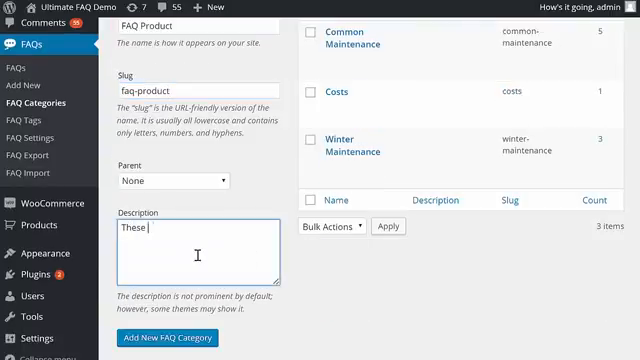
type("are FAQs about the FAQ Product")
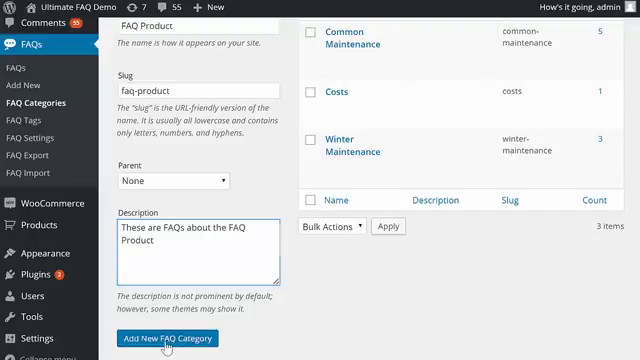
left_click(168, 338)
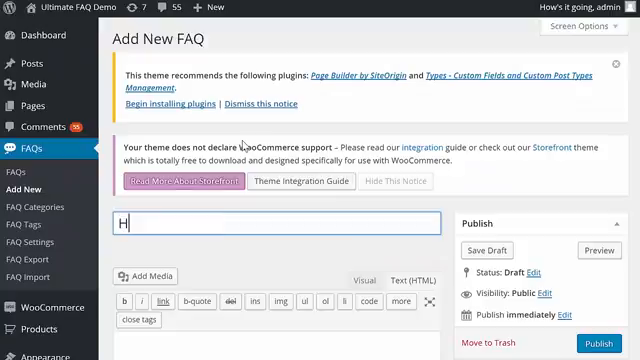
Step: Draft the FAQ 'How do I add an FAQ tab?' answering that a same-named category creates the tab automatically
type("ow do I")
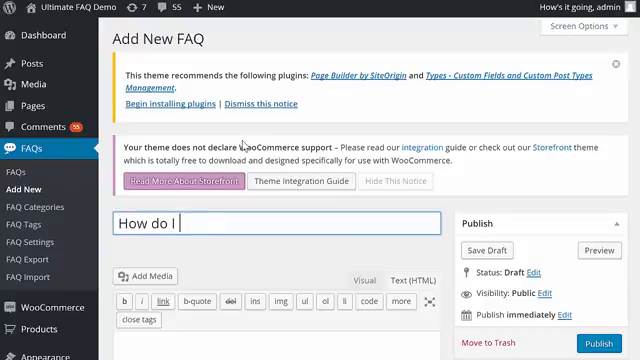
type("add an FAQ tab?")
left_click(276, 348)
type("Just create an FAQ category with the s")
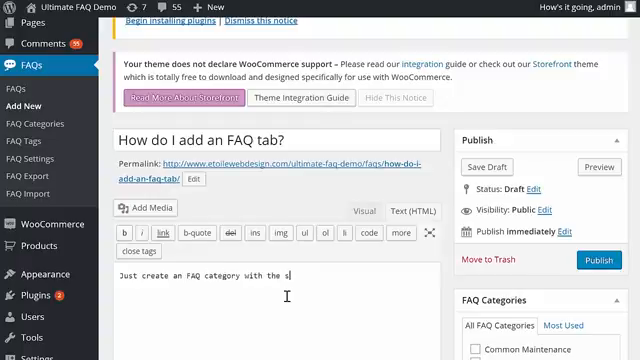
type("ame name as the")
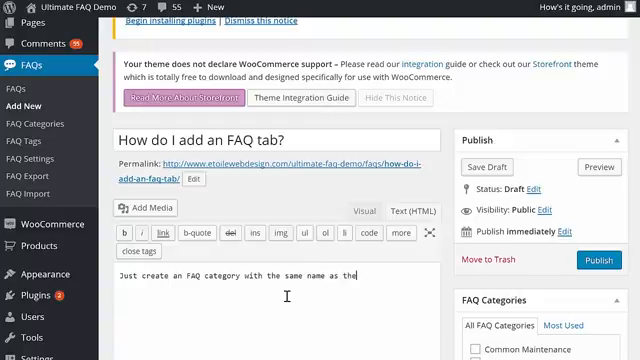
type("product, and the")
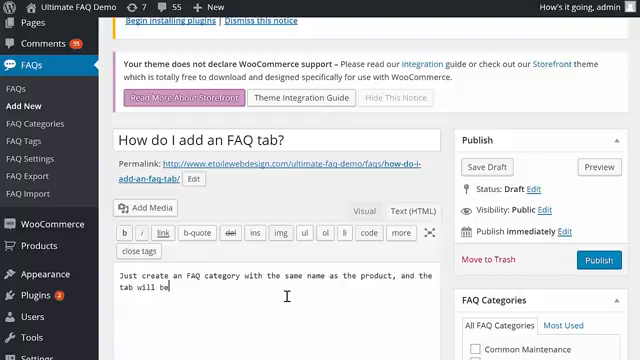
type("automatically c")
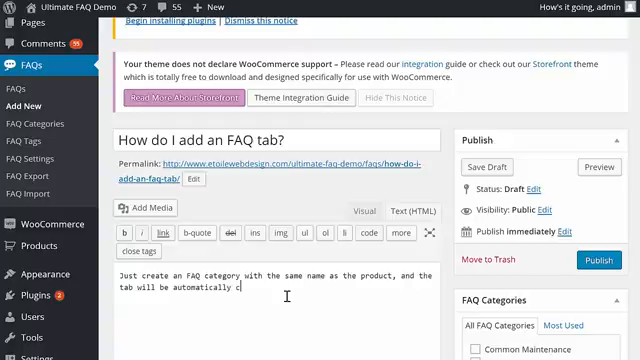
type("reated!")
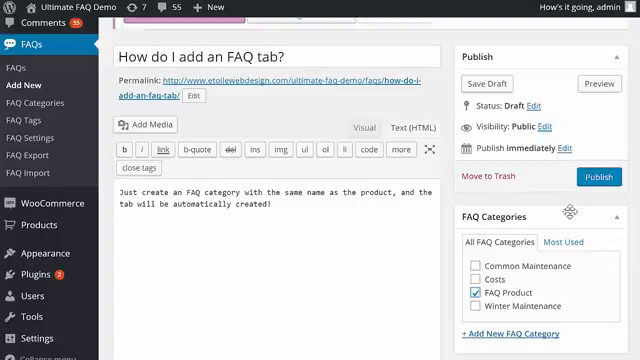
Step: Publish the FAQ under the FAQ Product category
left_click(600, 176)
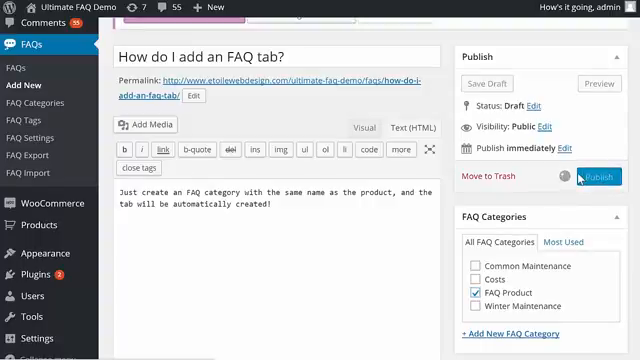
left_click(600, 176)
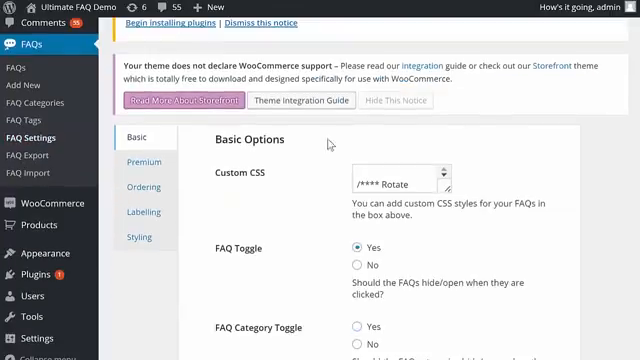
Step: Save the FAQ plugin's Basic settings unchanged
scroll("down", 3)
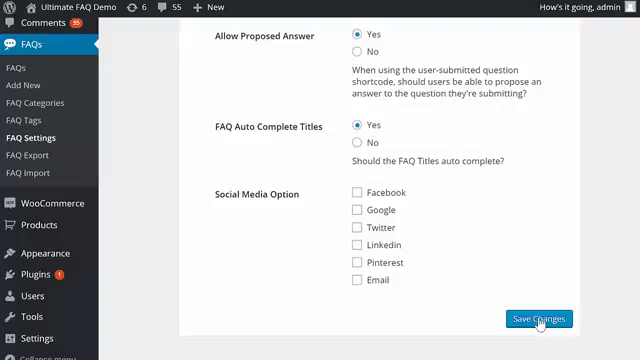
left_click(538, 318)
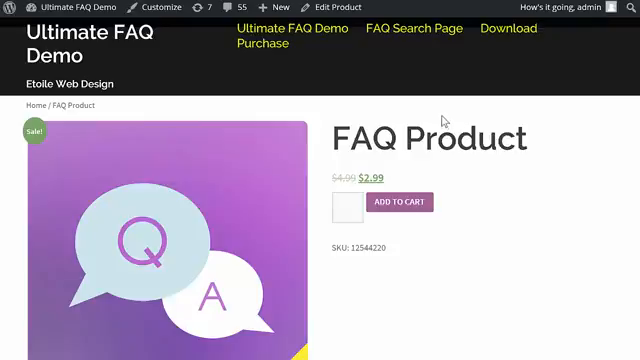
mouse_move(446, 124)
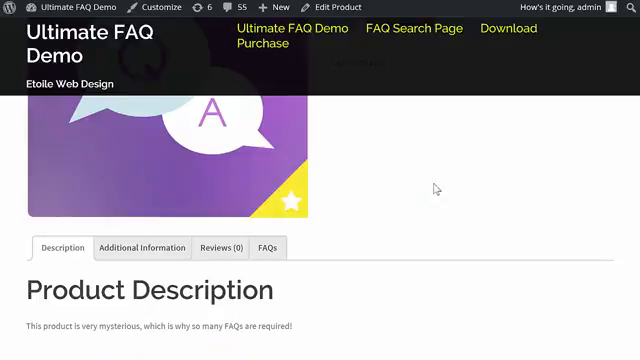
Step: View the FAQ Product page's FAQs tab listing 'How do I add an FAQ tab?'
left_click(268, 248)
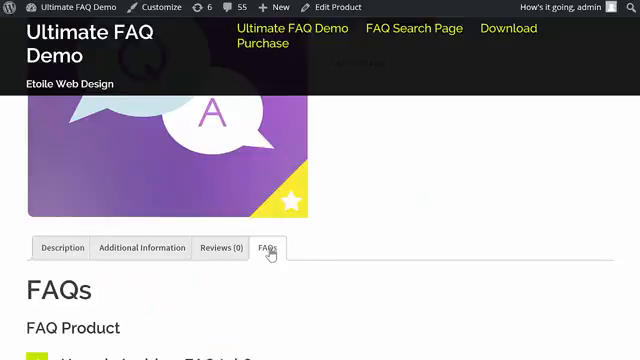
scroll("down", 3)
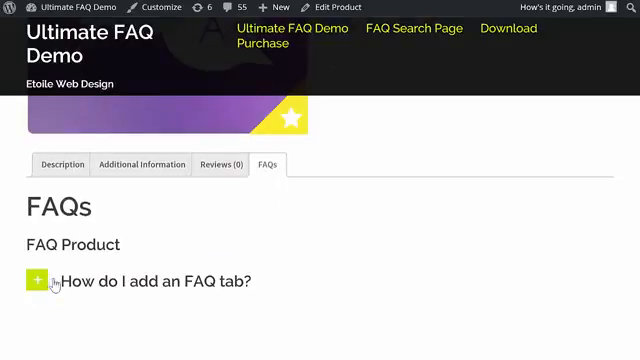